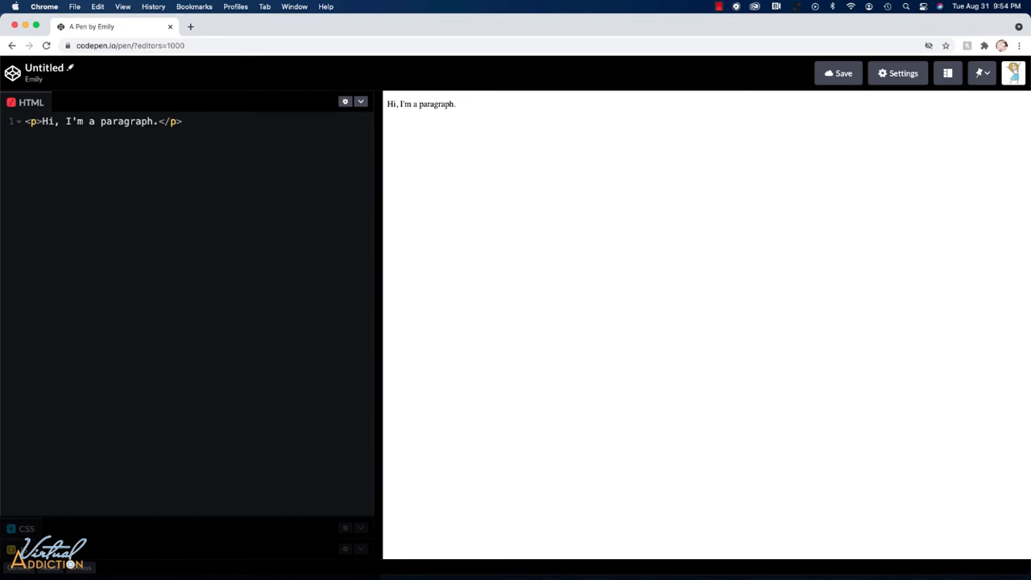
# - Write h1 and h2 headings with text 'heading 1' and 'heading 2' under the paragraph
pyautogui.click(182, 121)
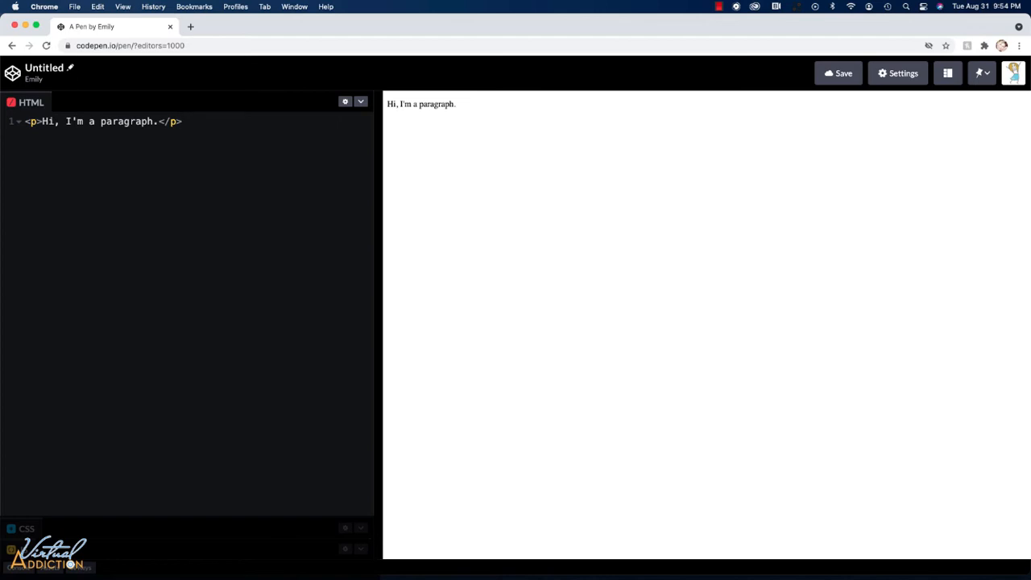
pyautogui.click(182, 121)
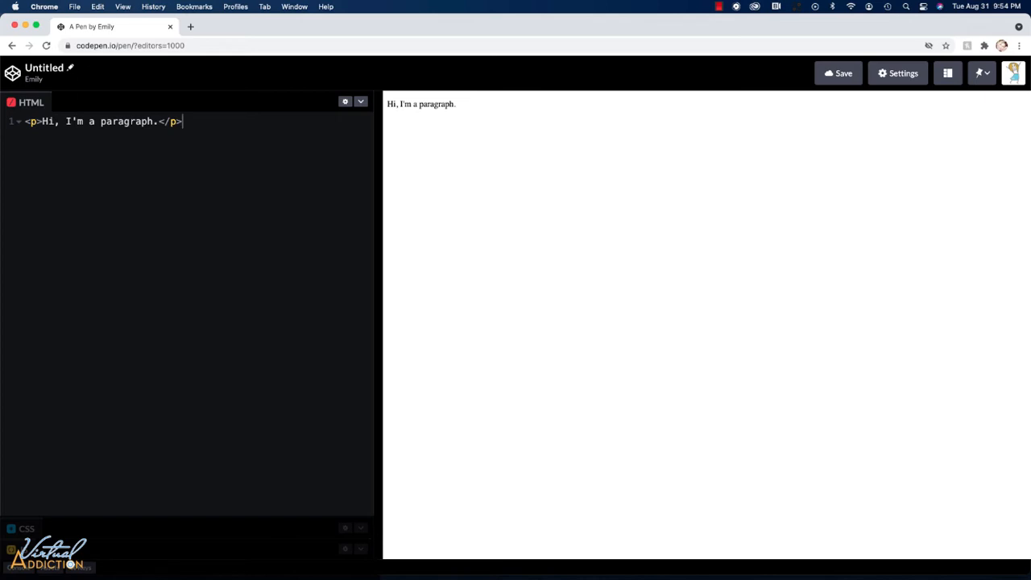
pyautogui.moveTo(196, 121)
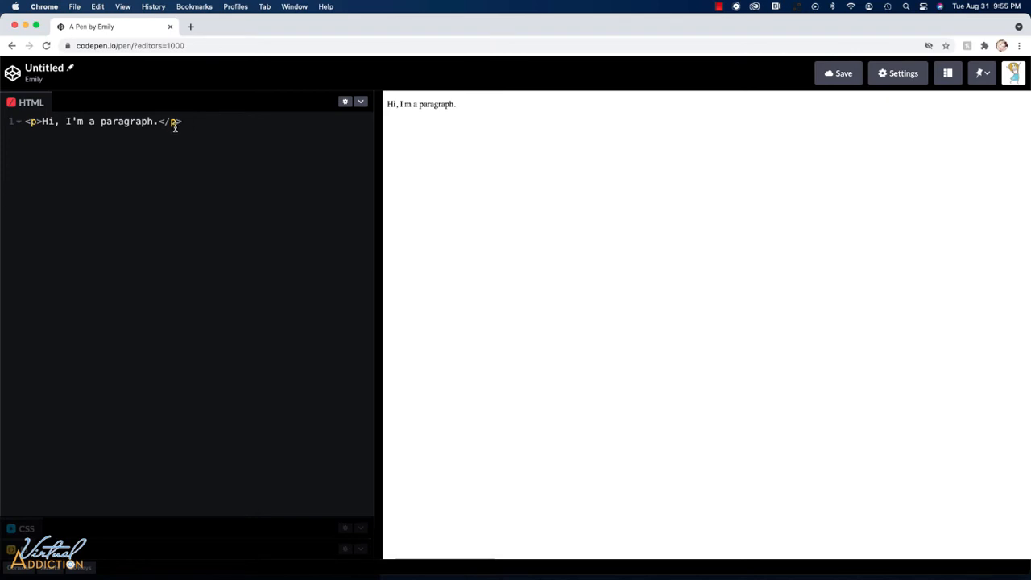
pyautogui.moveTo(206, 129)
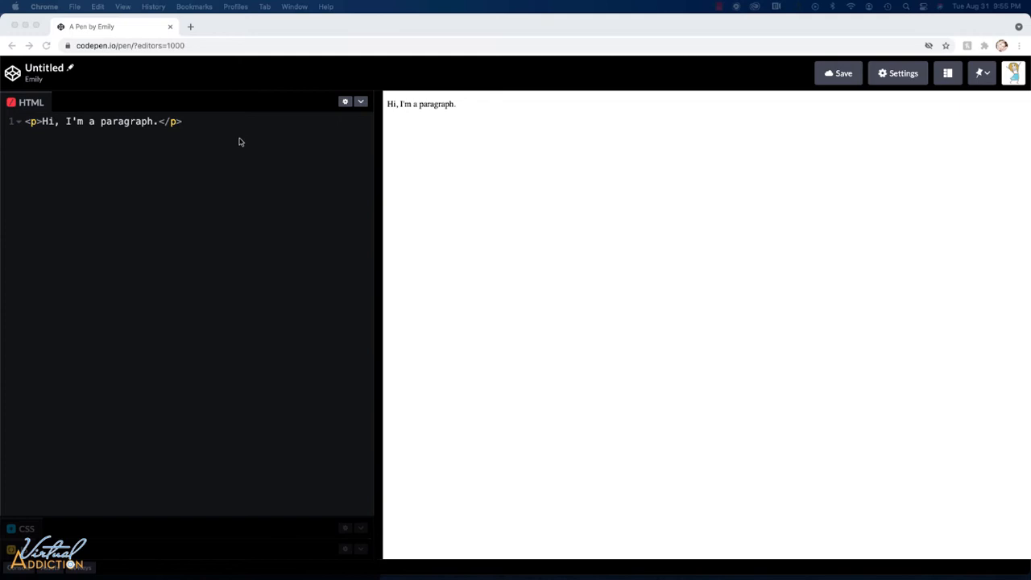
pyautogui.write('<h1>')
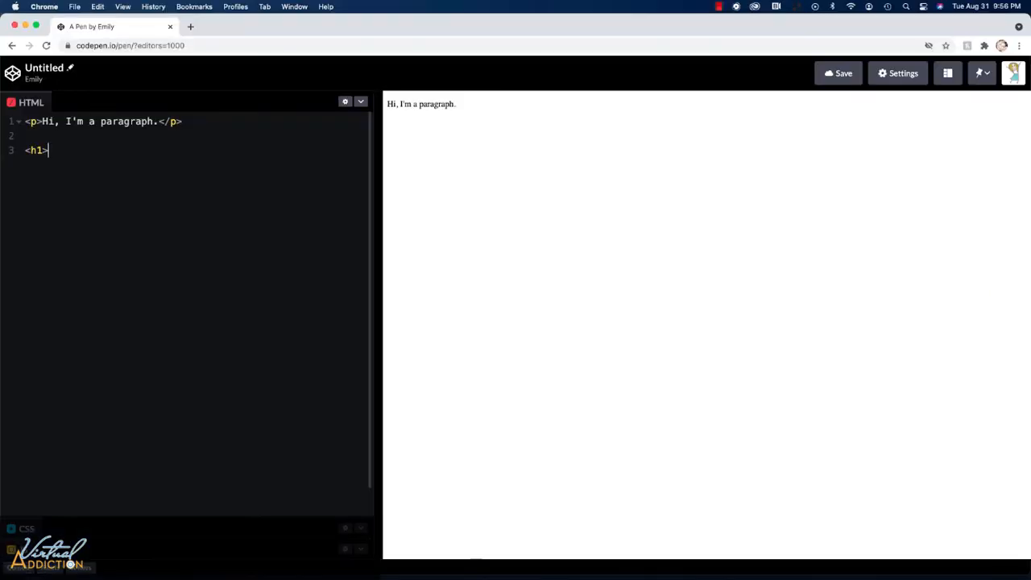
pyautogui.write('heading 1</h1>')
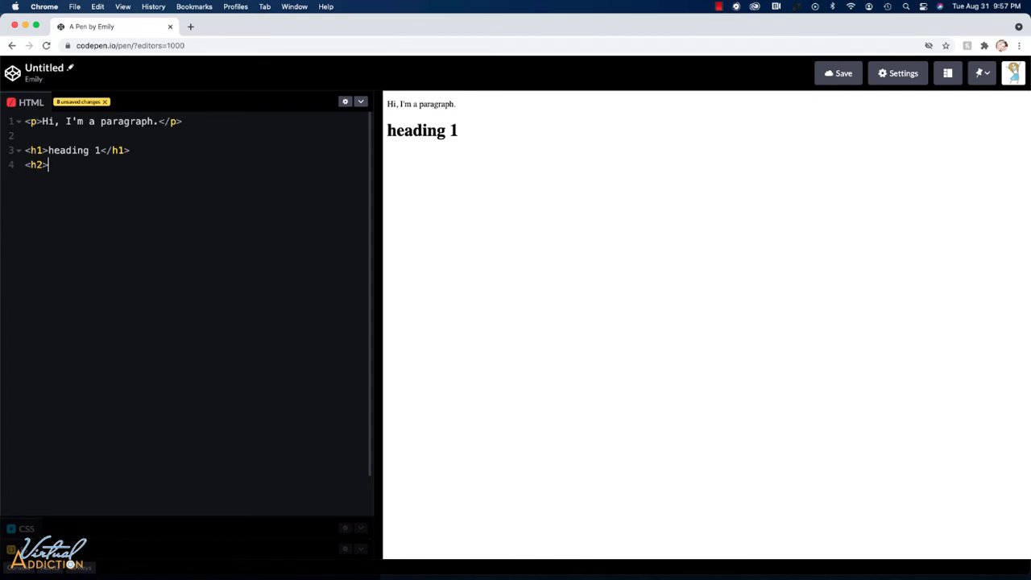
pyautogui.write('heading 2 </h2>')
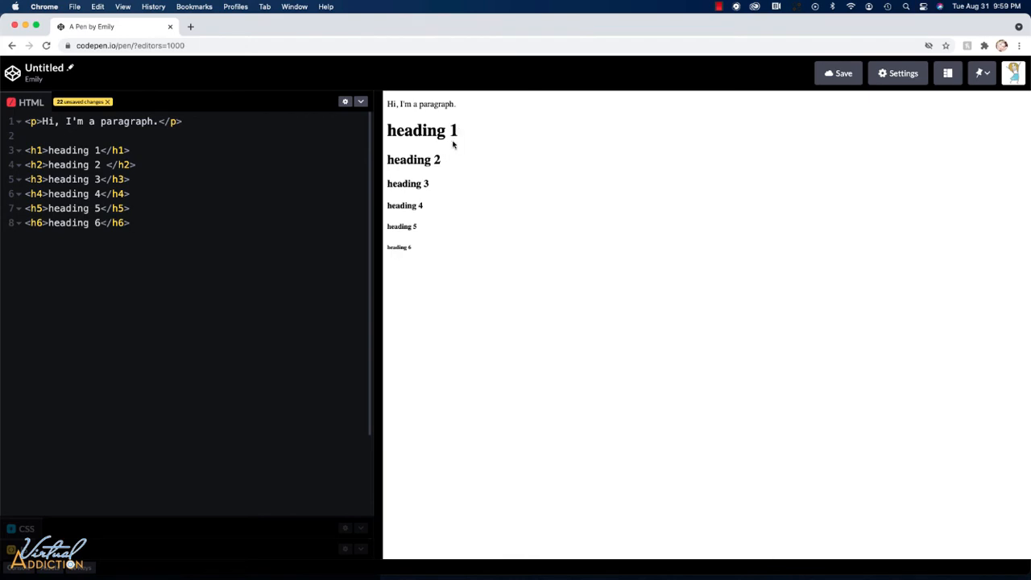
pyautogui.moveTo(442, 181)
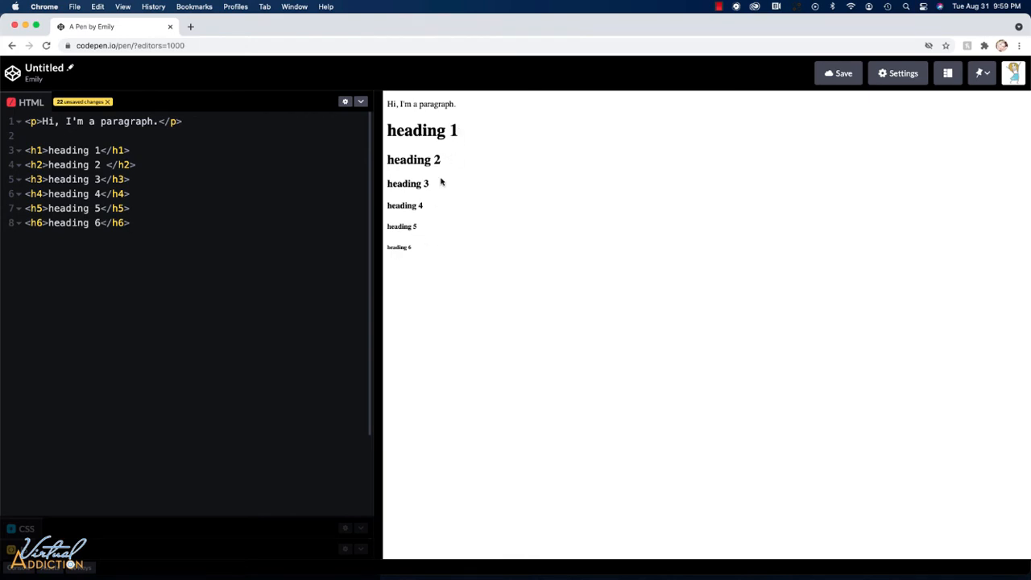
pyautogui.moveTo(419, 248)
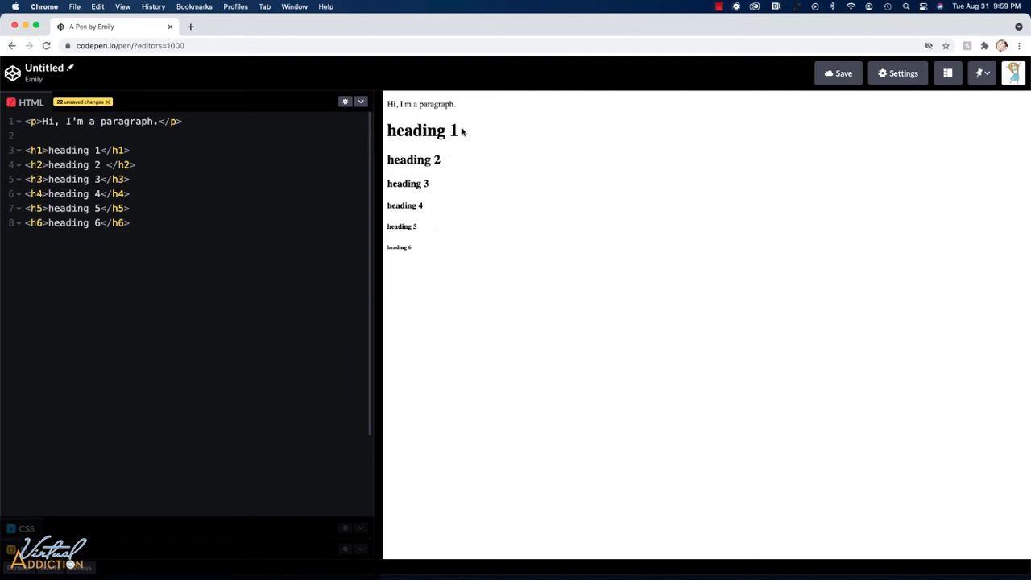
pyautogui.moveTo(422, 246)
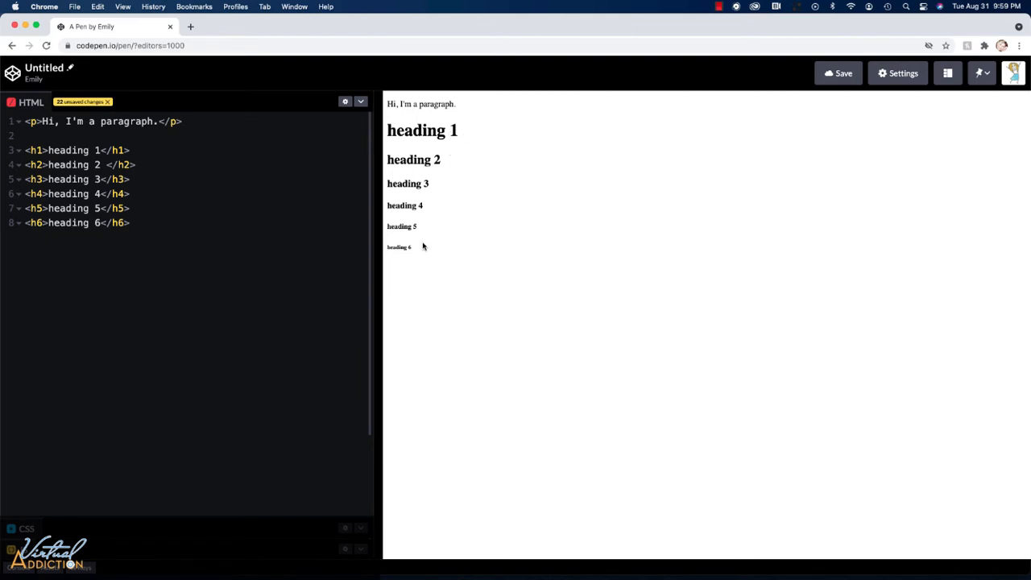
pyautogui.moveTo(477, 135)
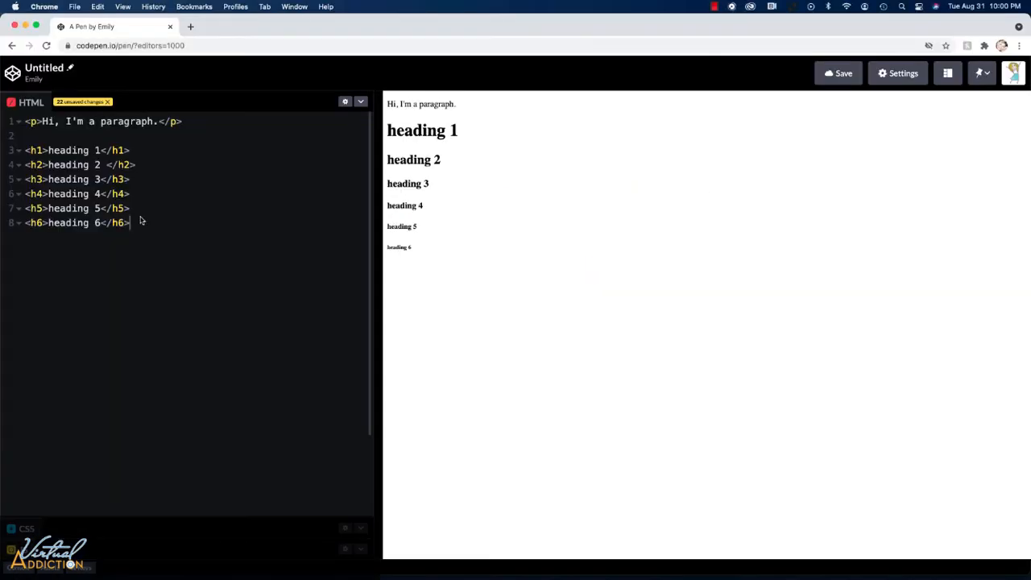
# - Add an <hr /> line after the h6 heading
pyautogui.write('<hr />')
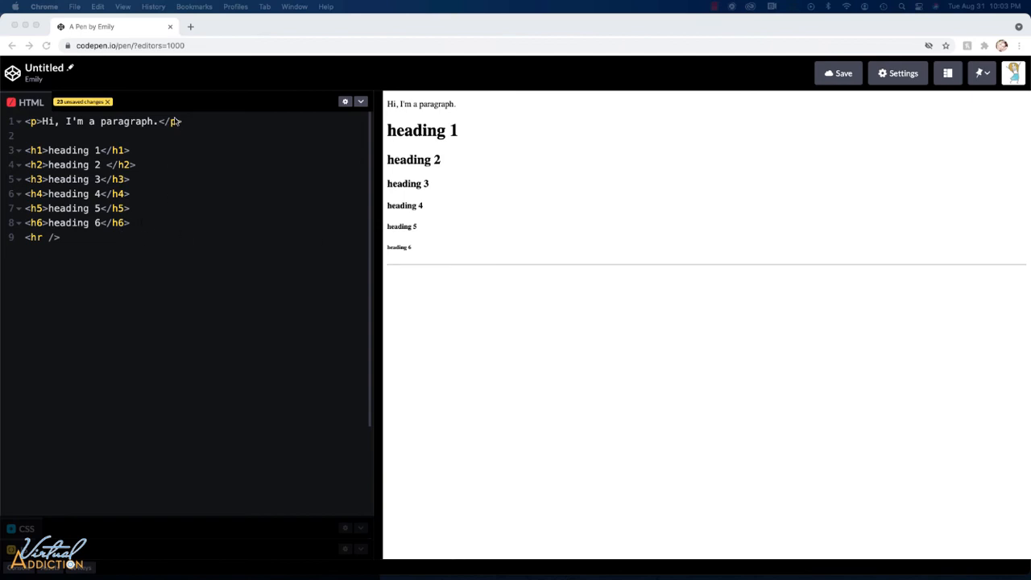
pyautogui.moveTo(201, 180)
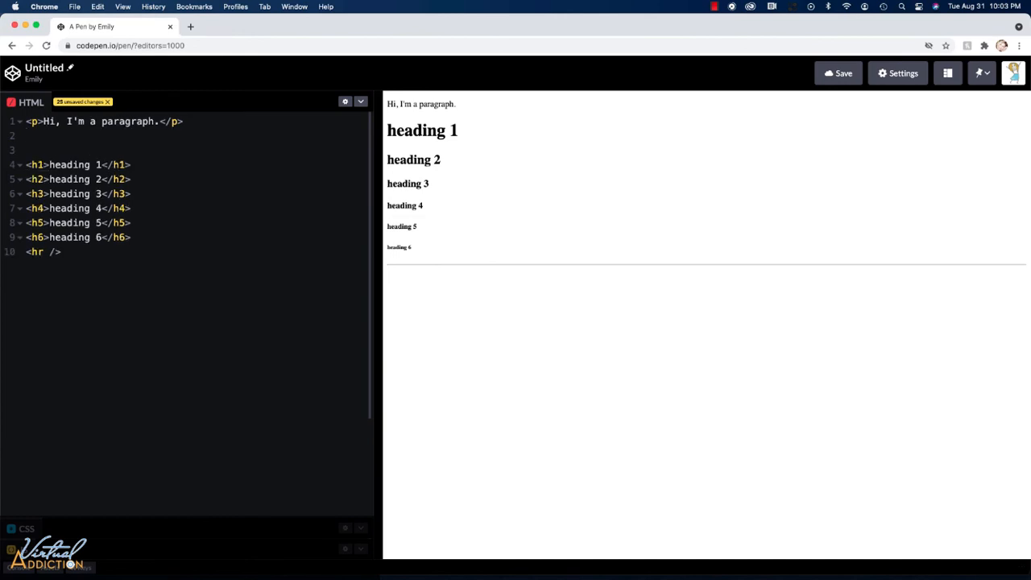
# - Write <hr color="teal" /> directly below the paragraph
pyautogui.write('<hr />')
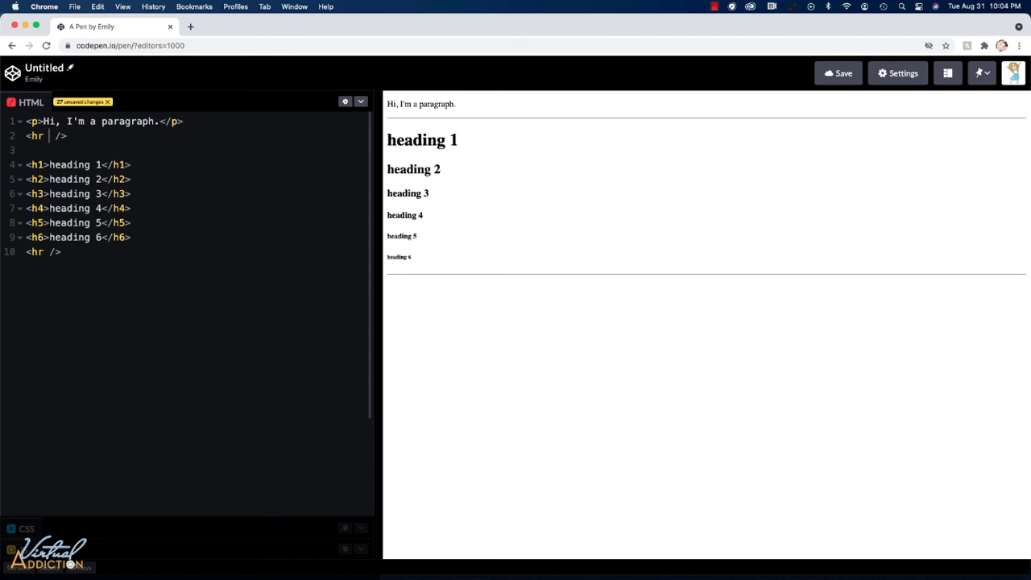
pyautogui.write('color')
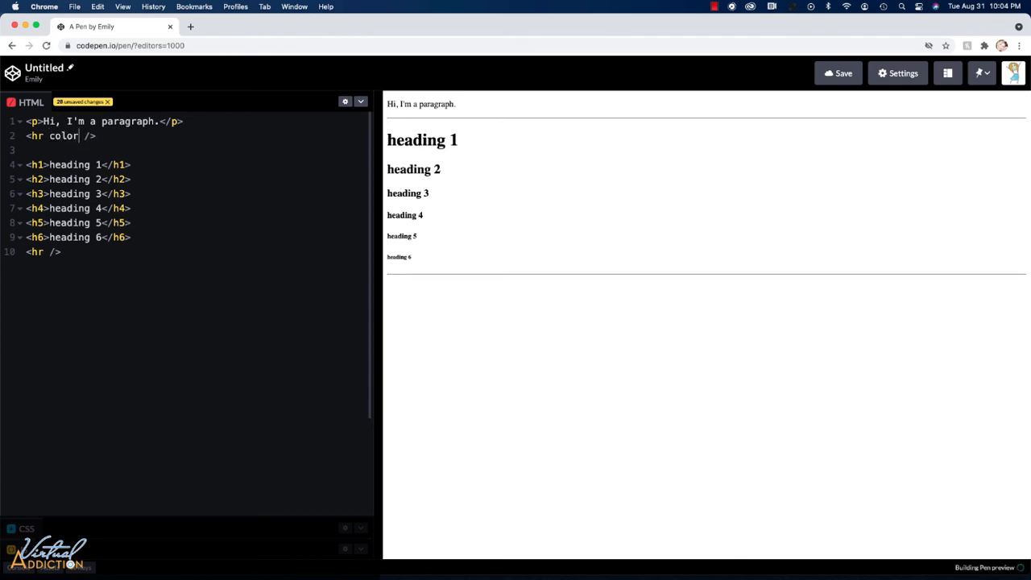
pyautogui.write('=')
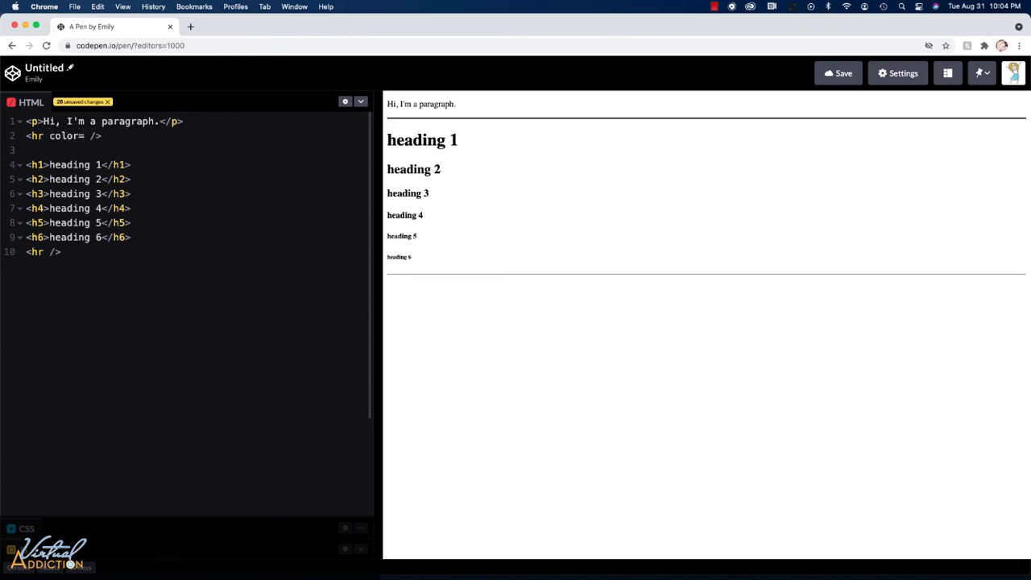
pyautogui.write('""')
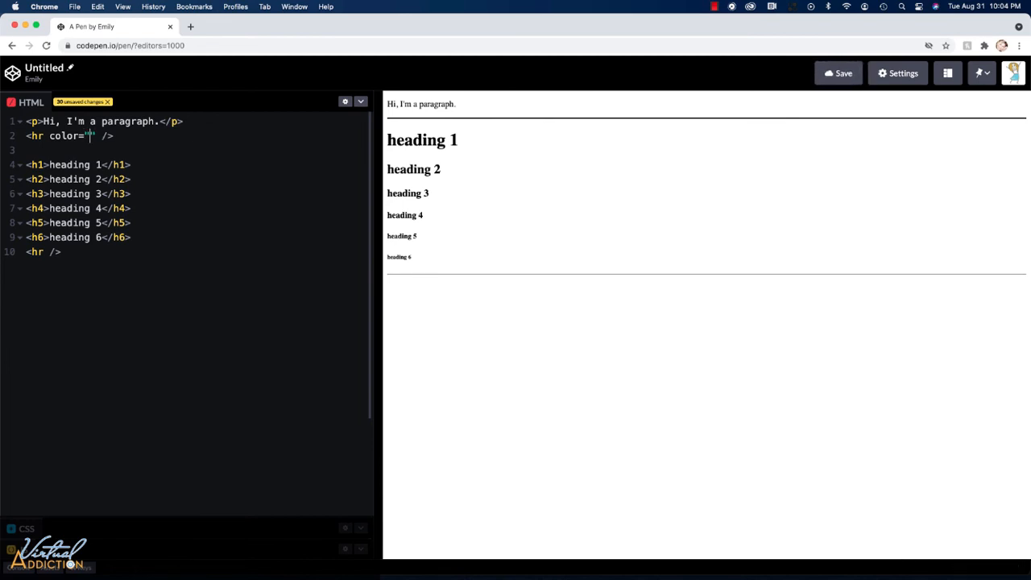
pyautogui.write('teal')
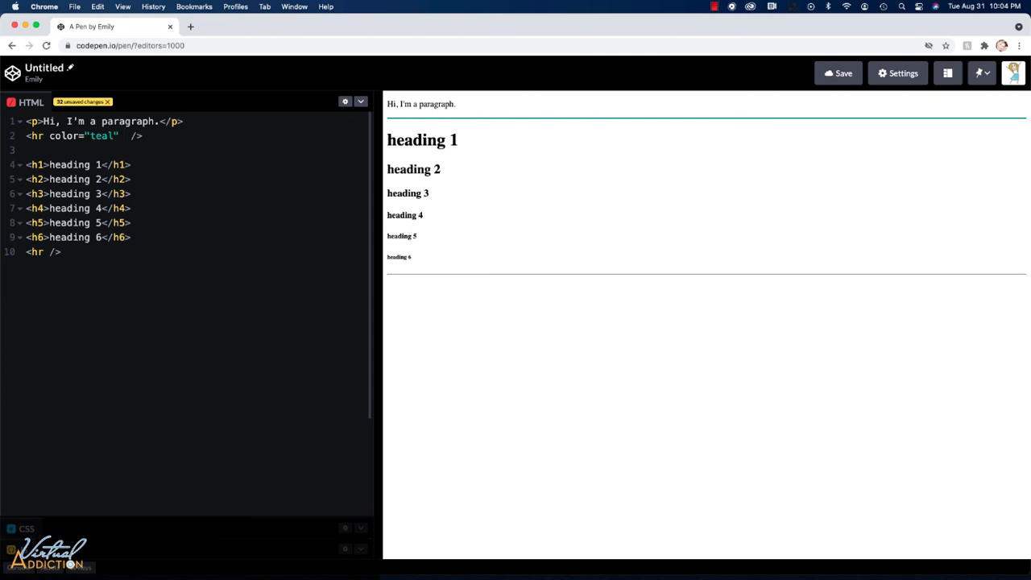
# - Give the teal rule size="6px" and width="200px" attributes
pyautogui.write('siz')
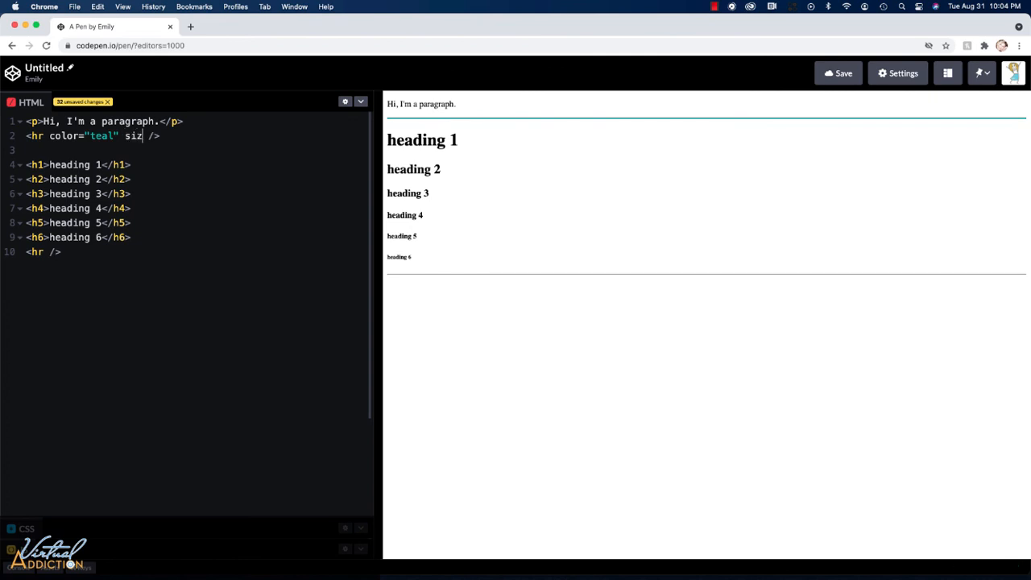
pyautogui.write('e=')
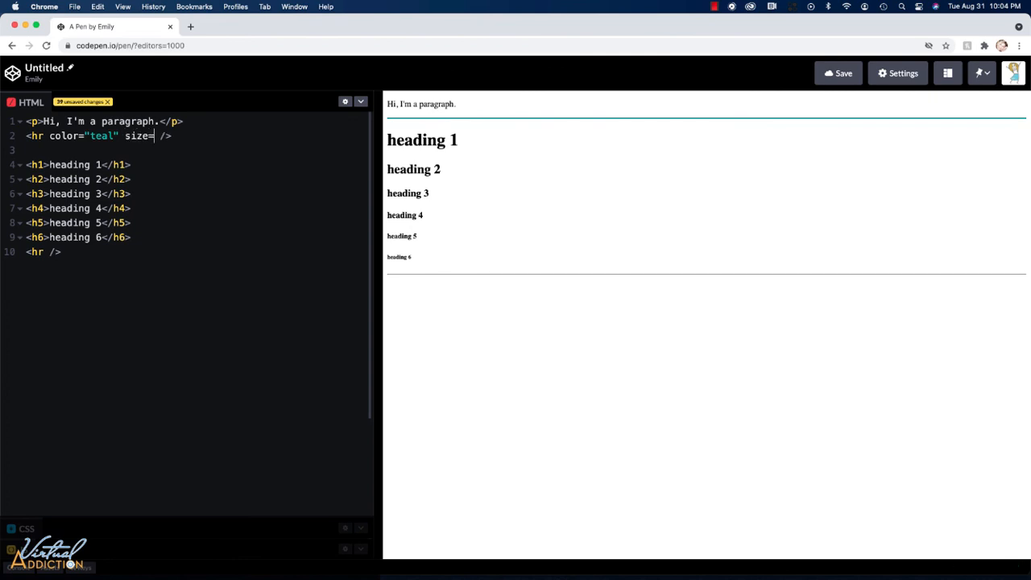
pyautogui.write('""')
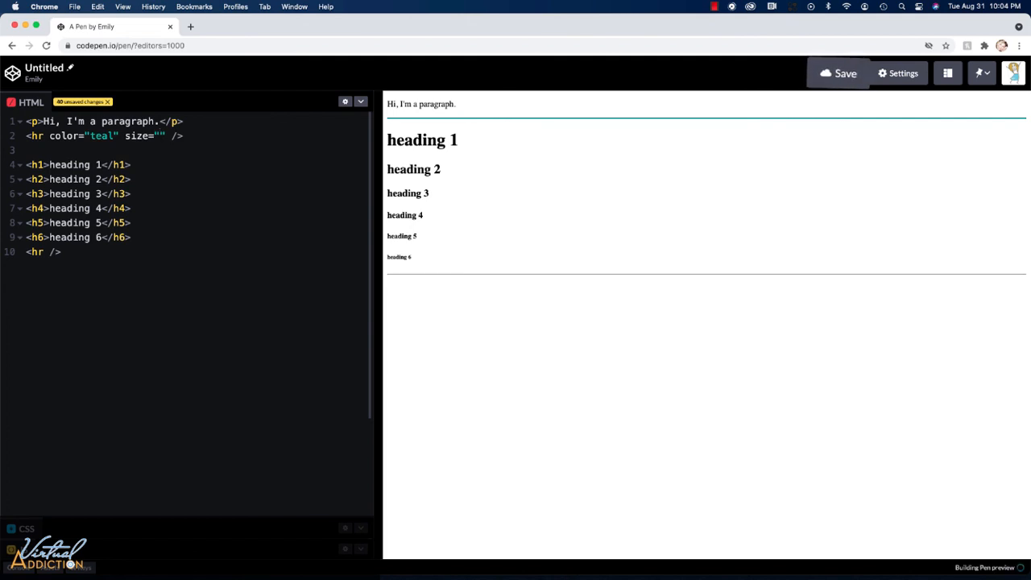
pyautogui.write('6px')
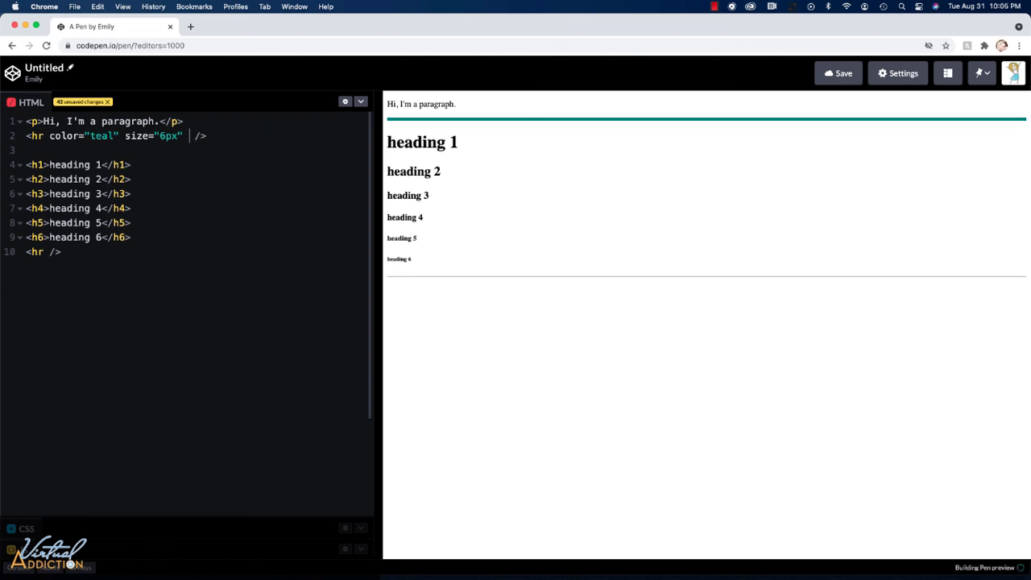
pyautogui.write('width=""')
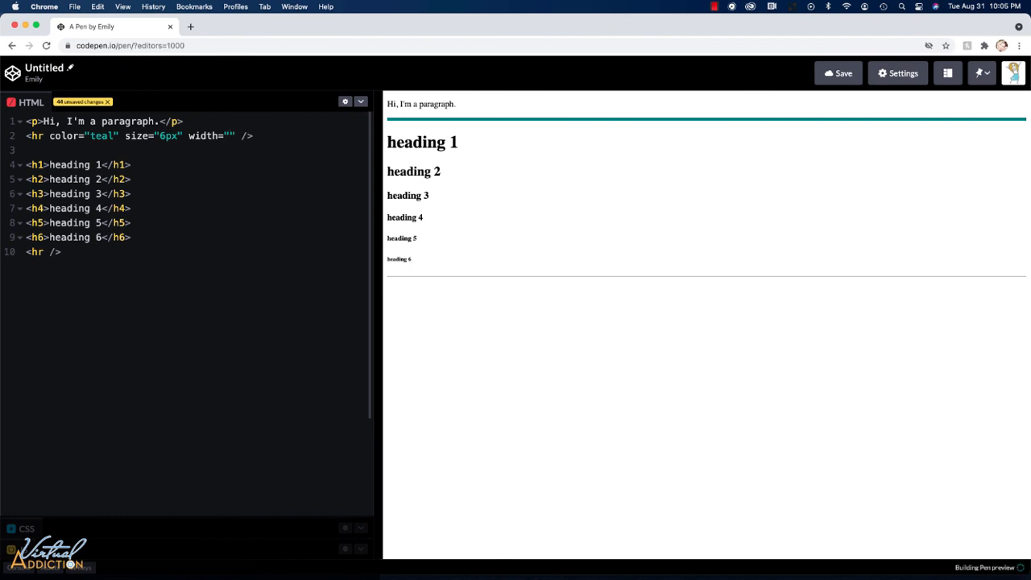
pyautogui.write('200px')
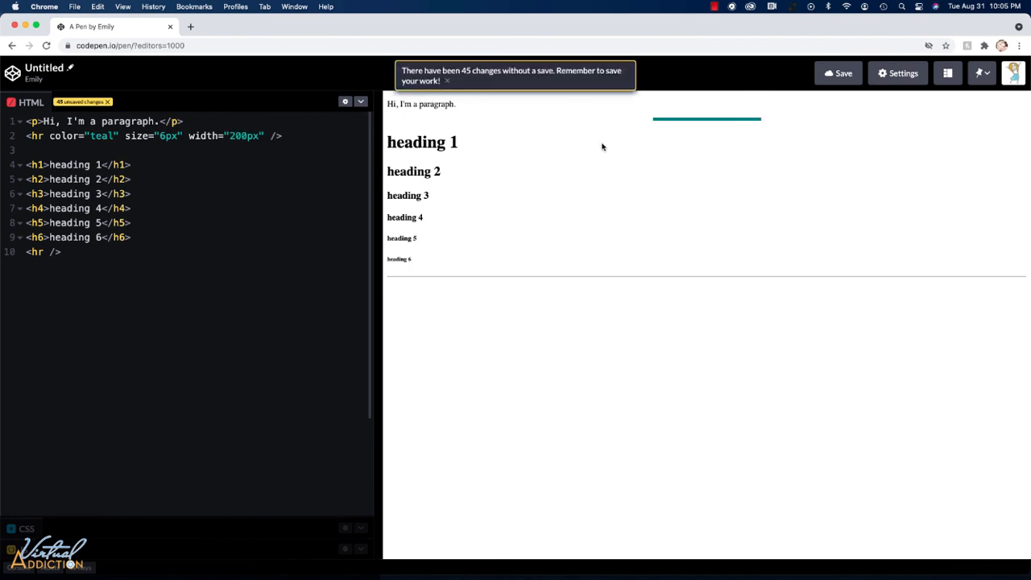
pyautogui.moveTo(663, 127)
pyautogui.write('50%')
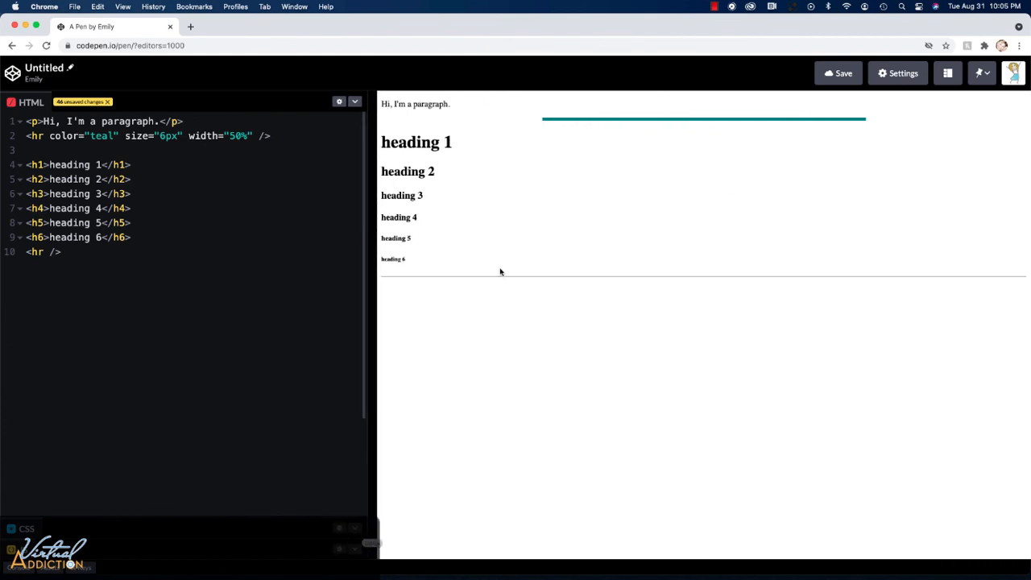
# - Add align="left" to the teal rule so it hugs the left edge
pyautogui.write('align="')
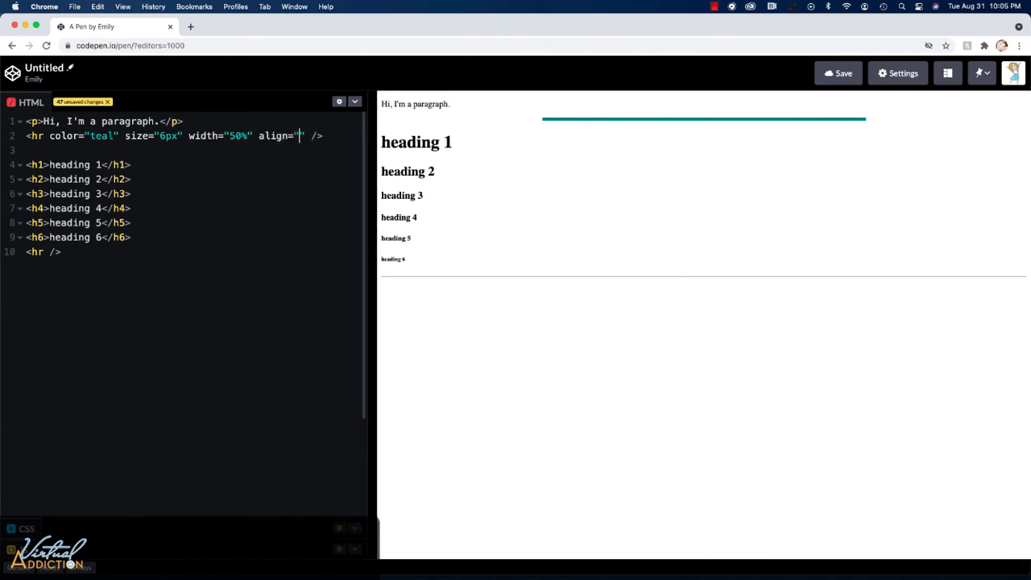
pyautogui.write('left')
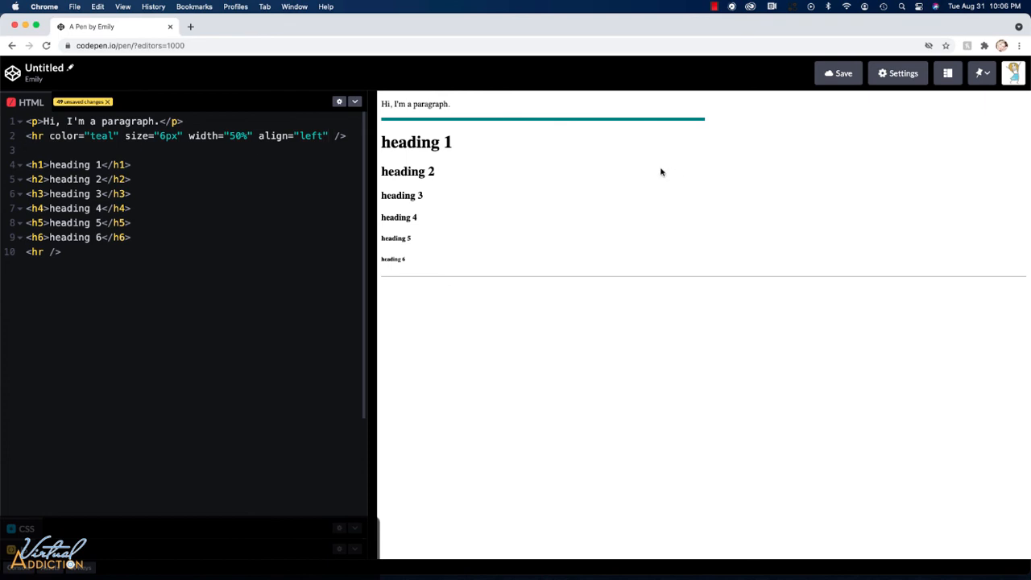
pyautogui.moveTo(643, 132)
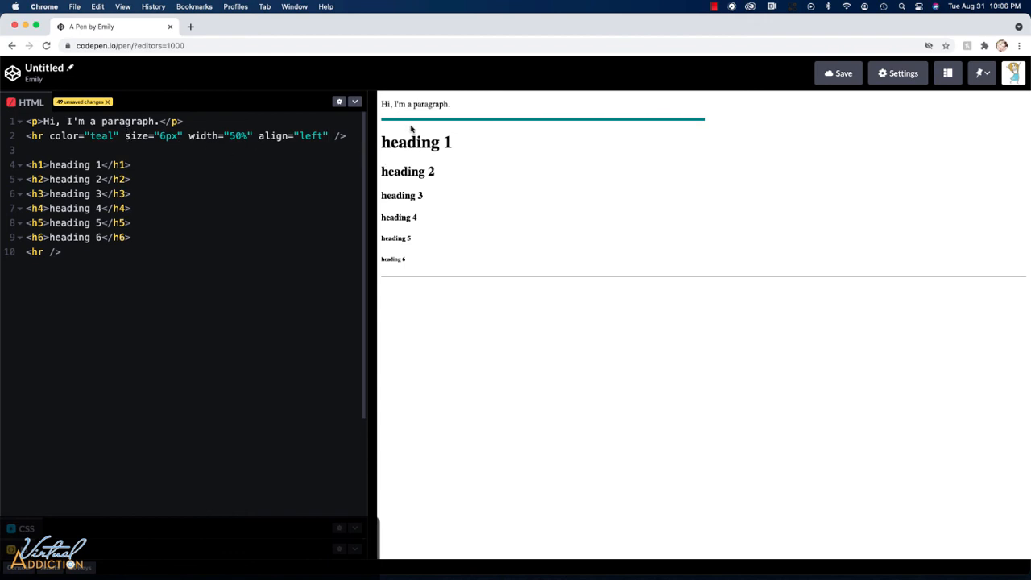
pyautogui.click(329, 135)
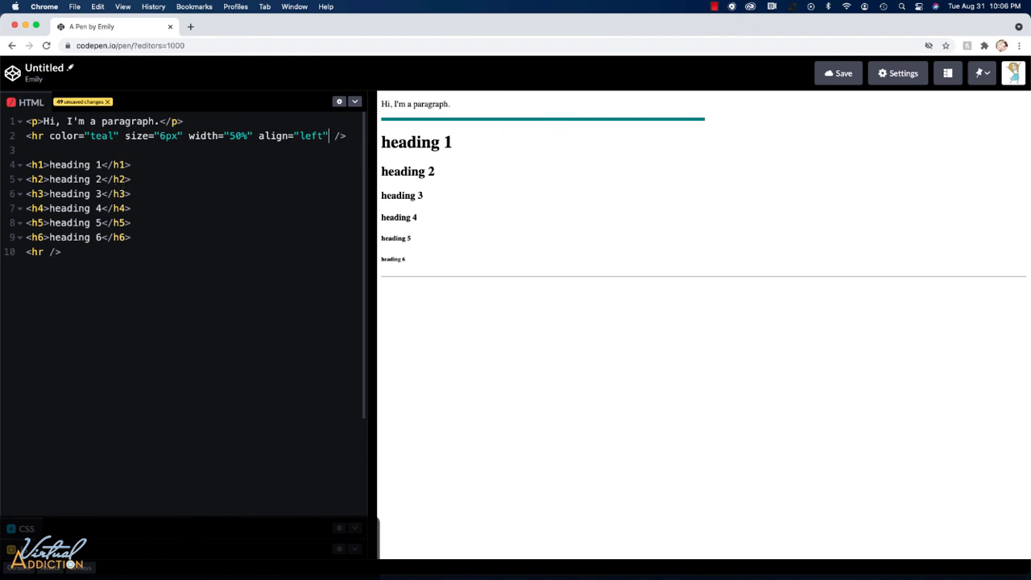